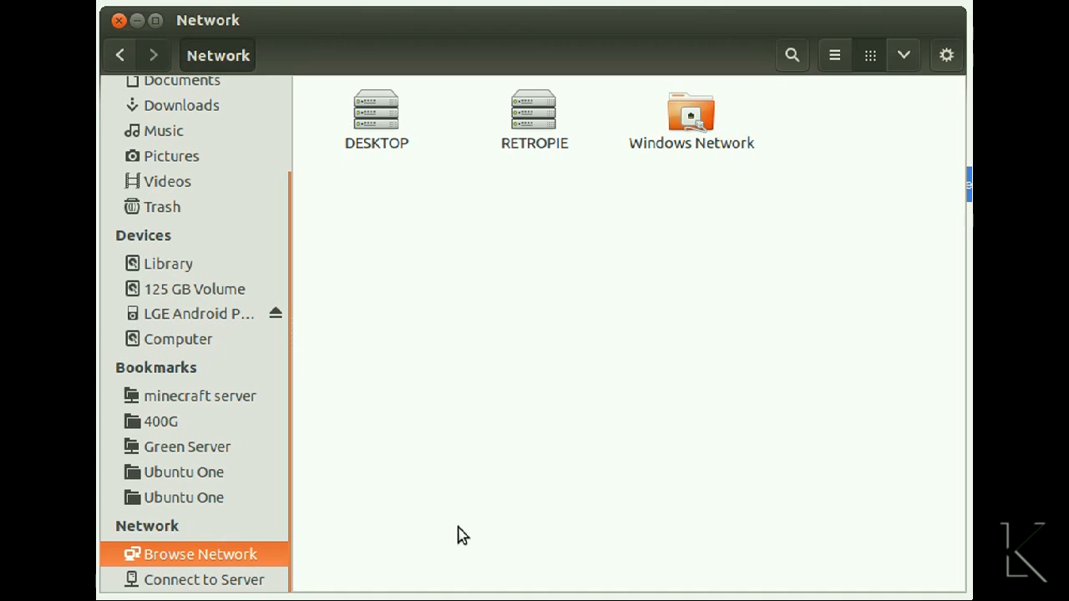
pyautogui.moveTo(535, 113)
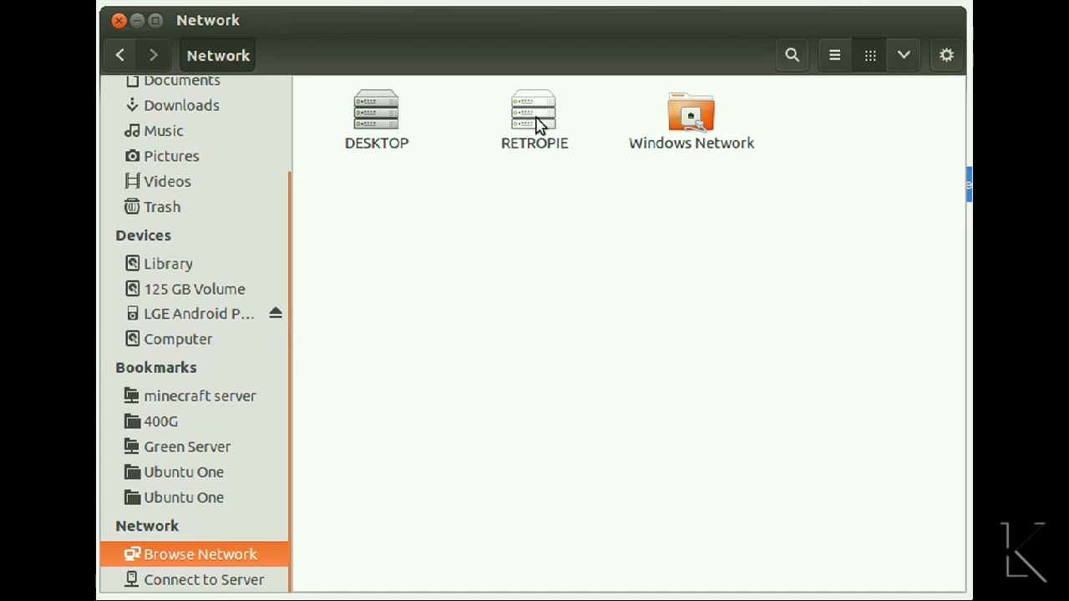
# Browse into the RETROPIE server's shares and select the roms folder.
pyautogui.click(535, 117)
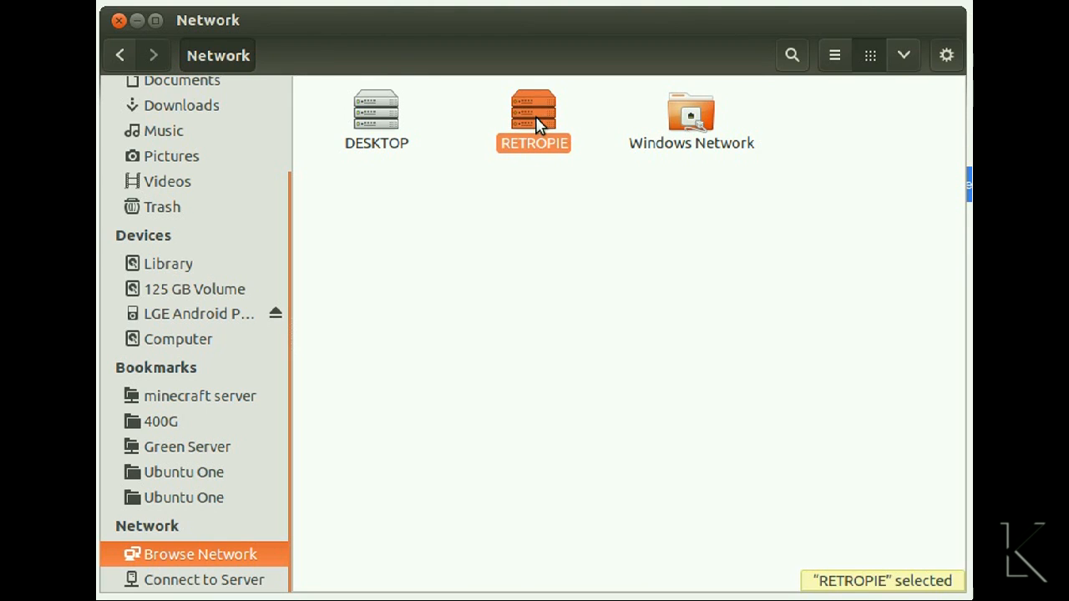
pyautogui.doubleClick(535, 117)
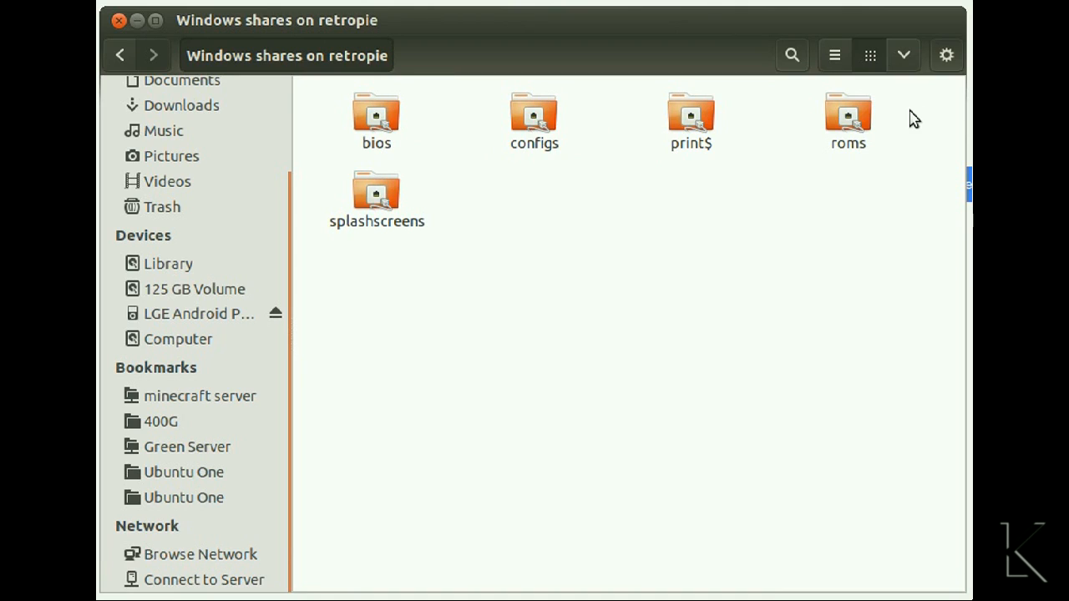
pyautogui.click(849, 121)
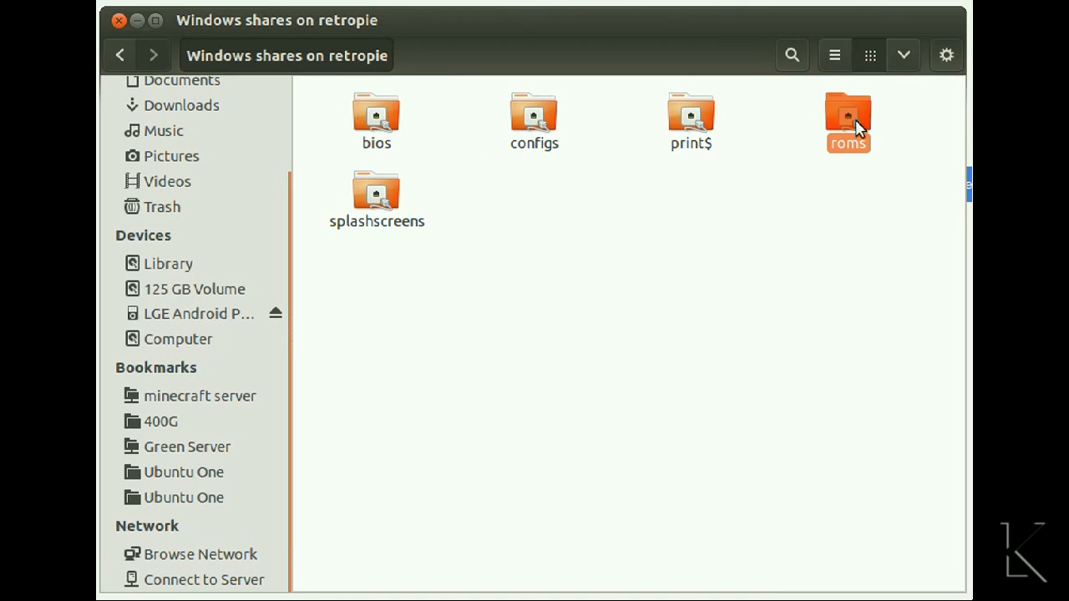
# Connect to the roms share as registered user pi with its password.
pyautogui.doubleClick(849, 120)
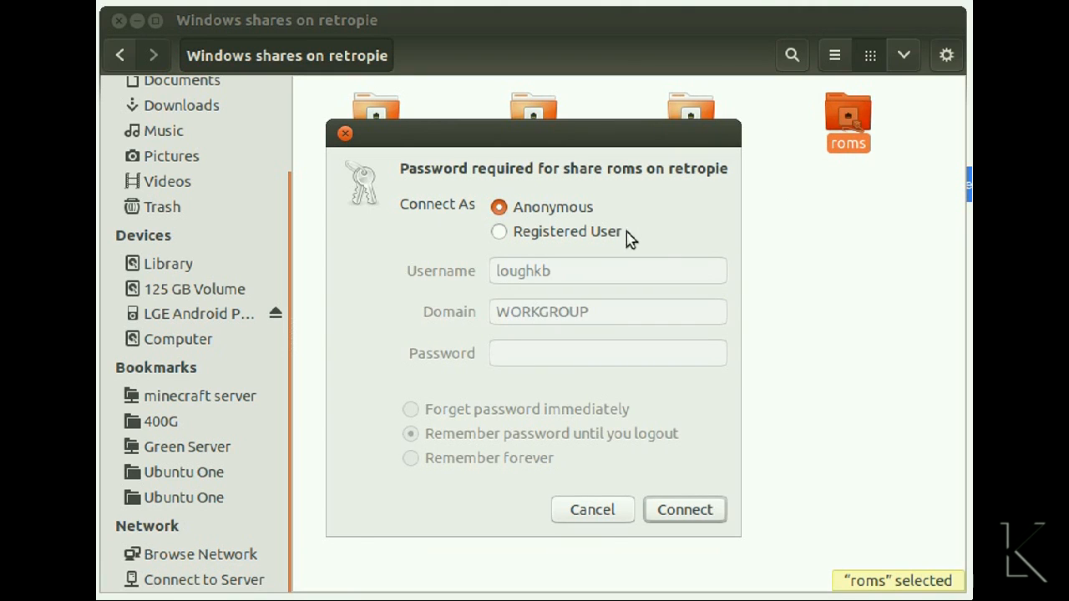
pyautogui.click(497, 231)
pyautogui.write('pi')
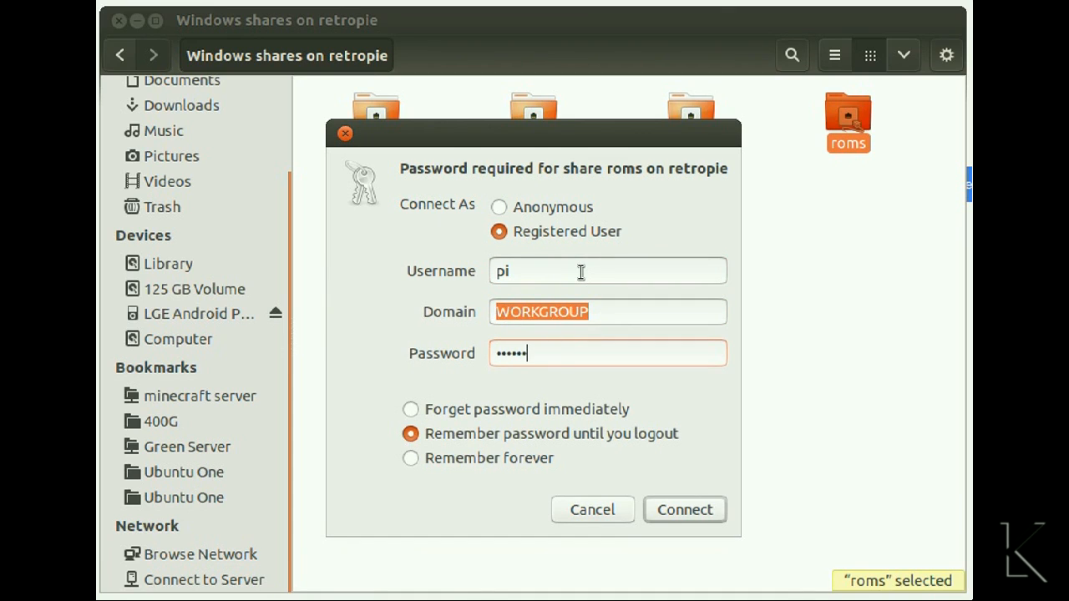
pyautogui.write('••')
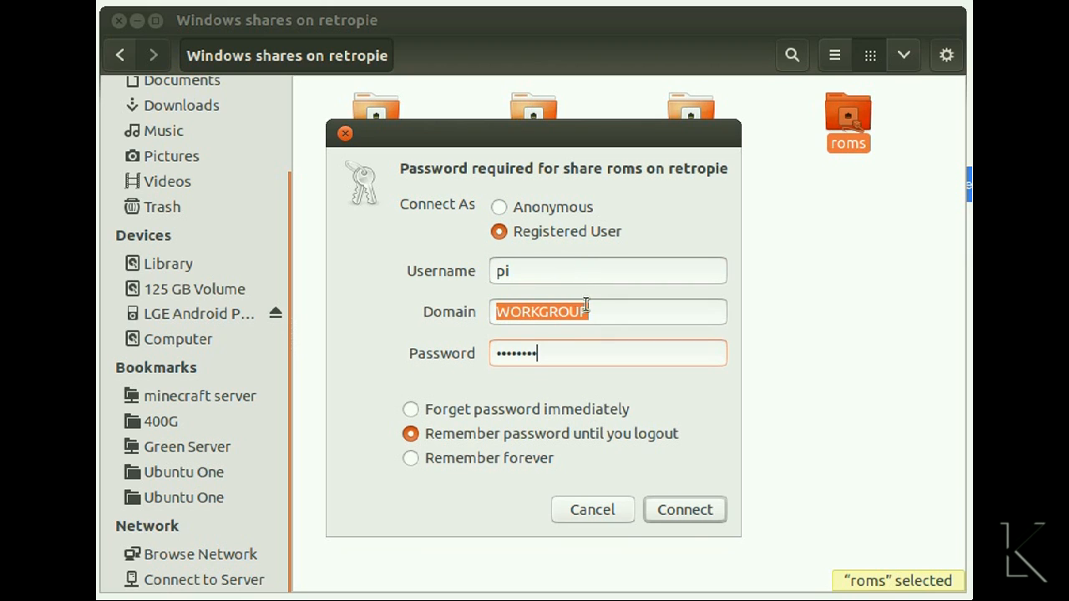
pyautogui.click(685, 510)
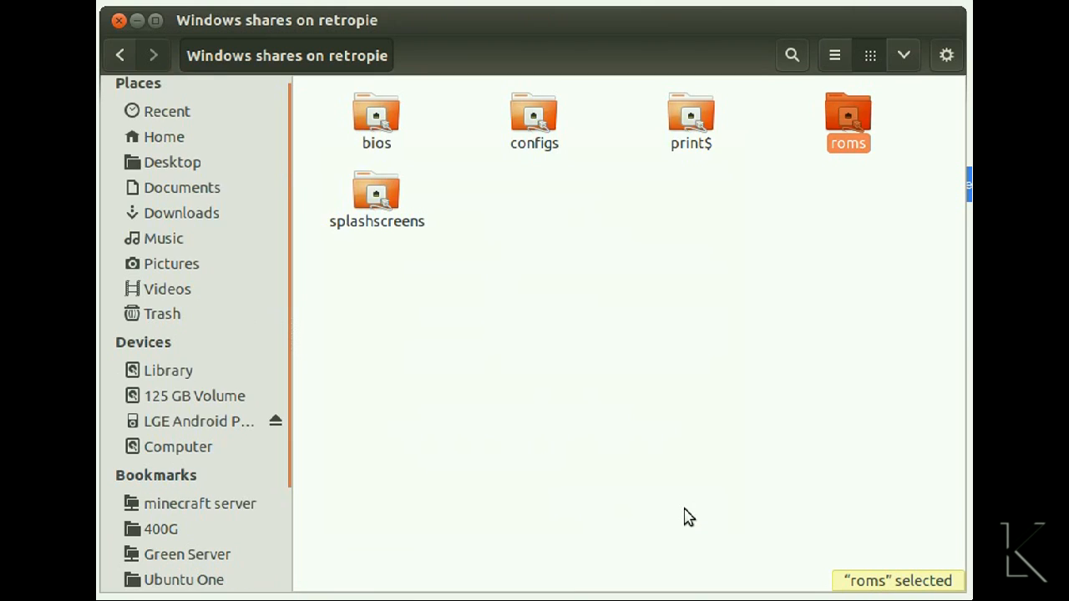
pyautogui.doubleClick(849, 116)
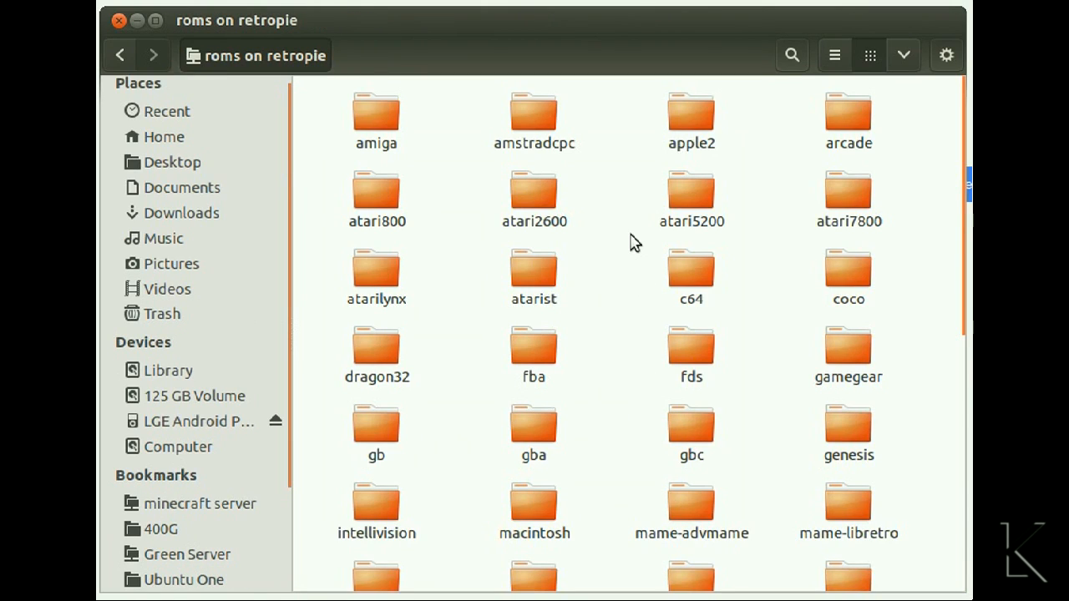
pyautogui.moveTo(615, 401)
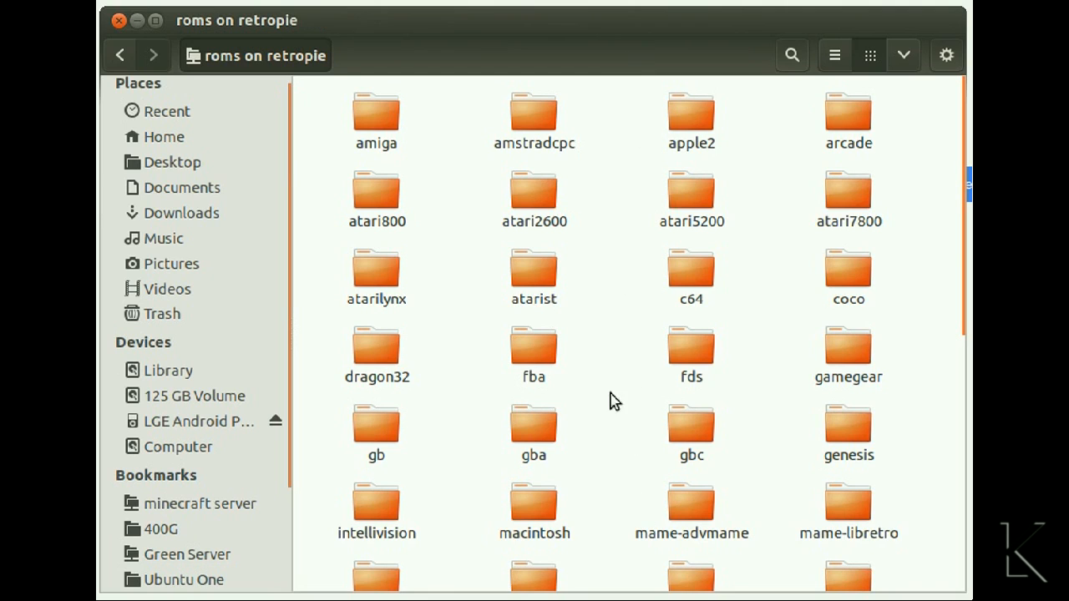
pyautogui.moveTo(949, 568)
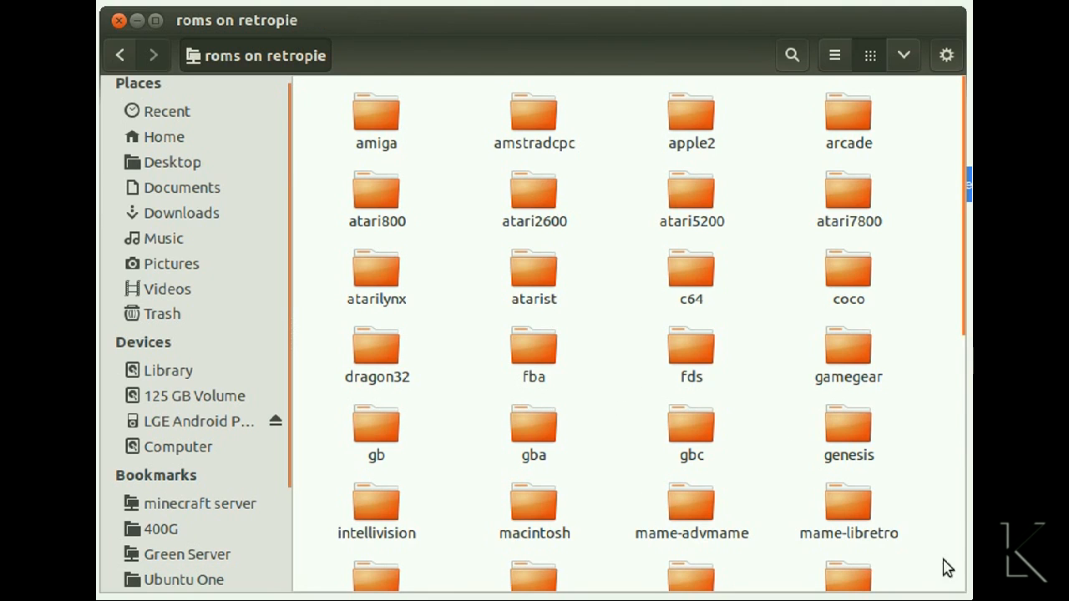
pyautogui.scroll(-3)
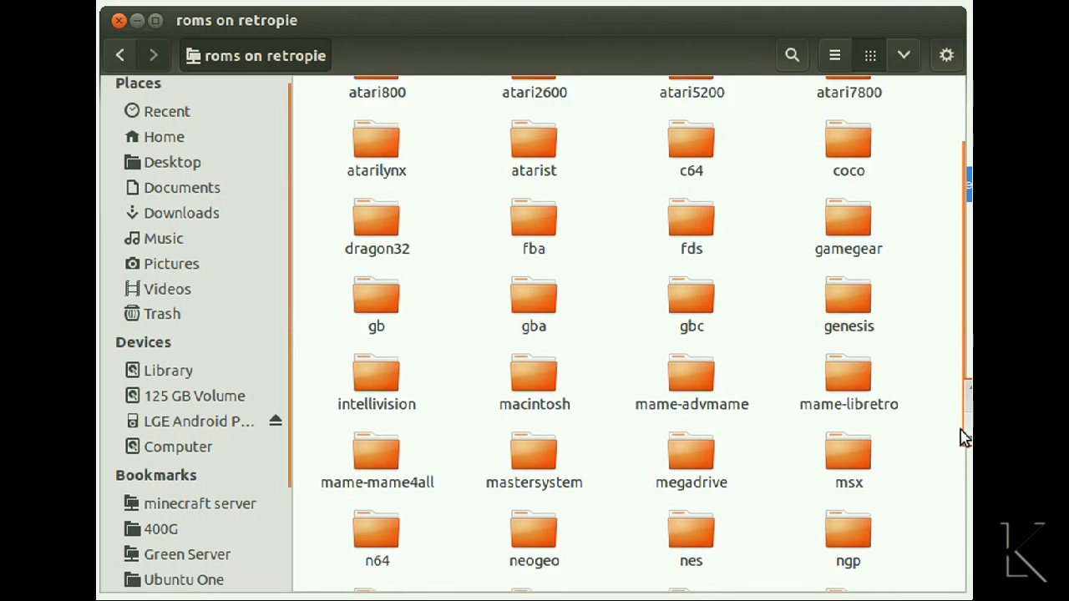
pyautogui.scroll(-3)
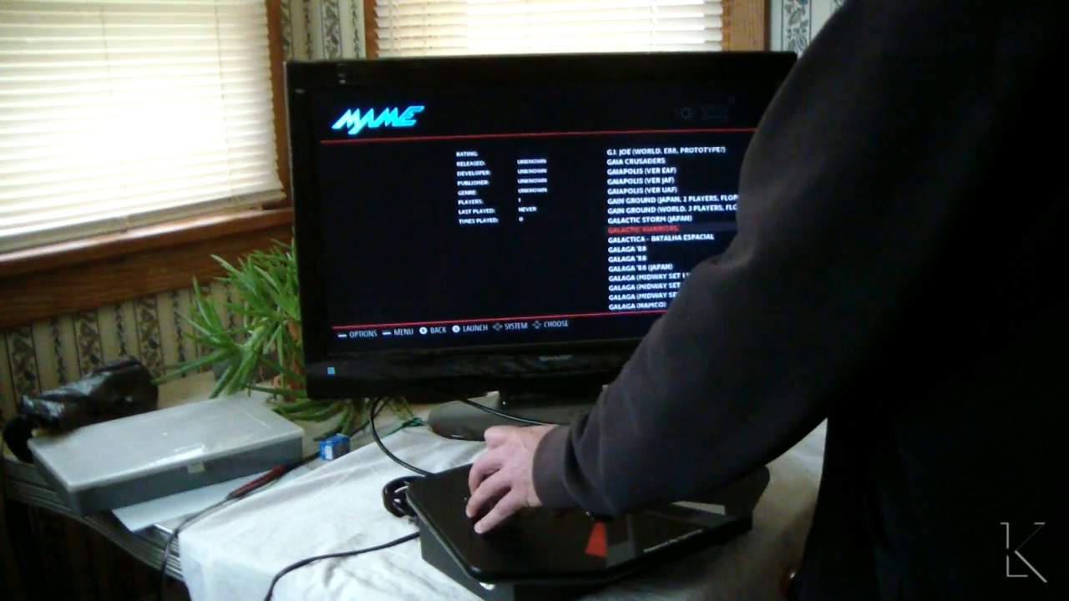
# Scroll the MAME game list down to the Galaga entries.
pyautogui.scroll(-3)
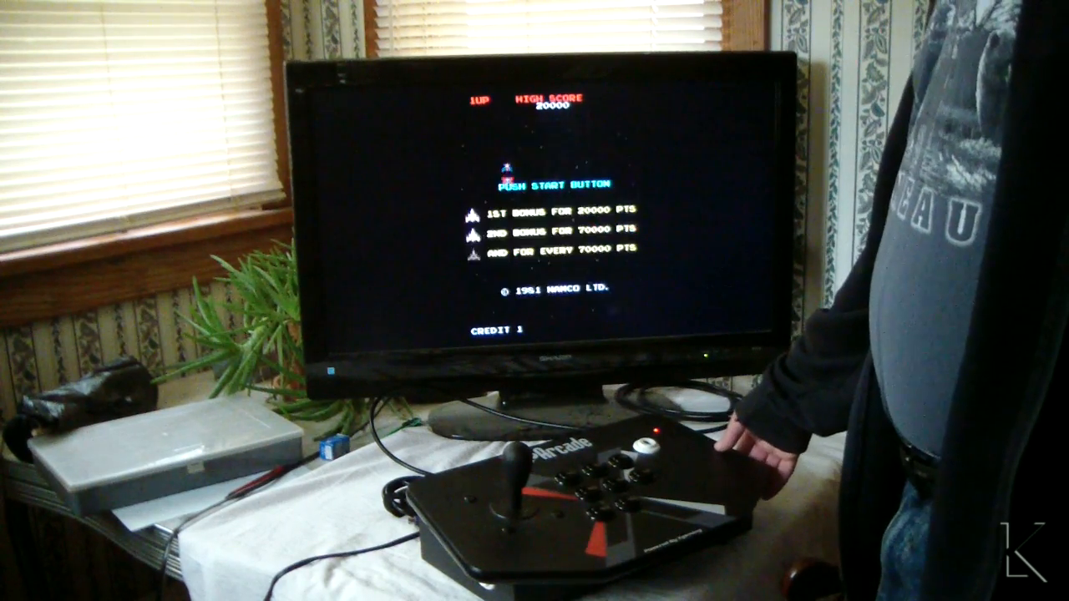
# Insert a coin for a credit and start a Galaga game.
pyautogui.click(648, 438)
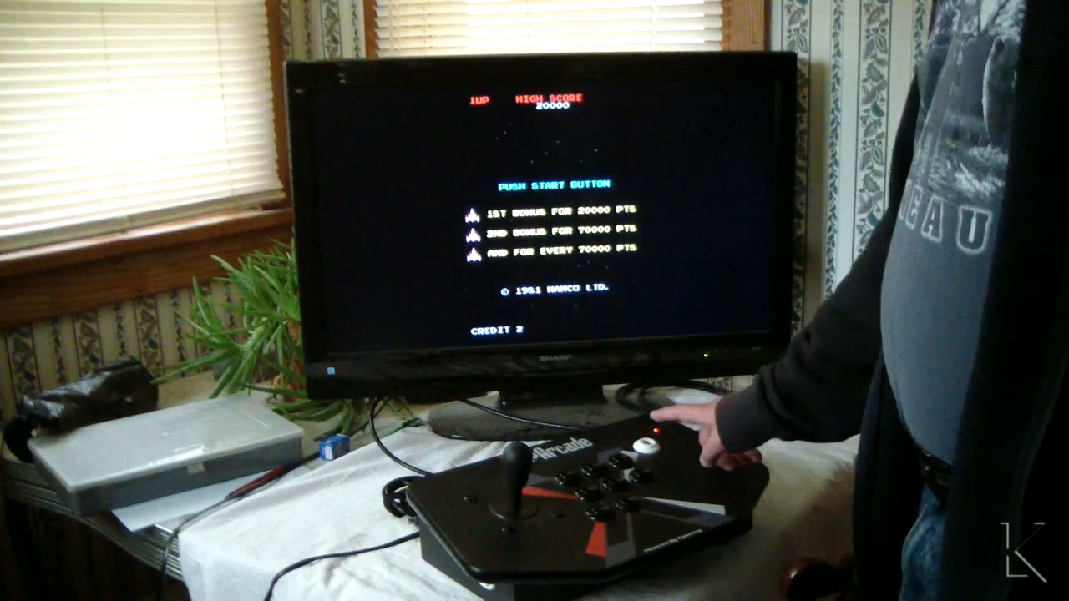
pyautogui.click(648, 434)
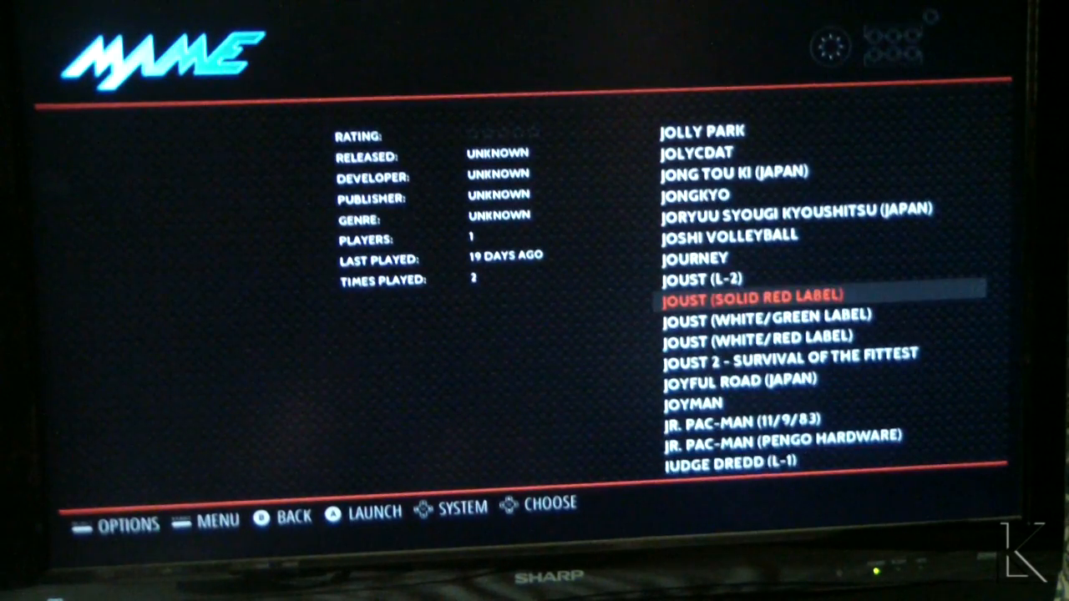
# Launch JOUST (SOLID RED LABEL) from the MAME list.
pyautogui.click(344, 511)
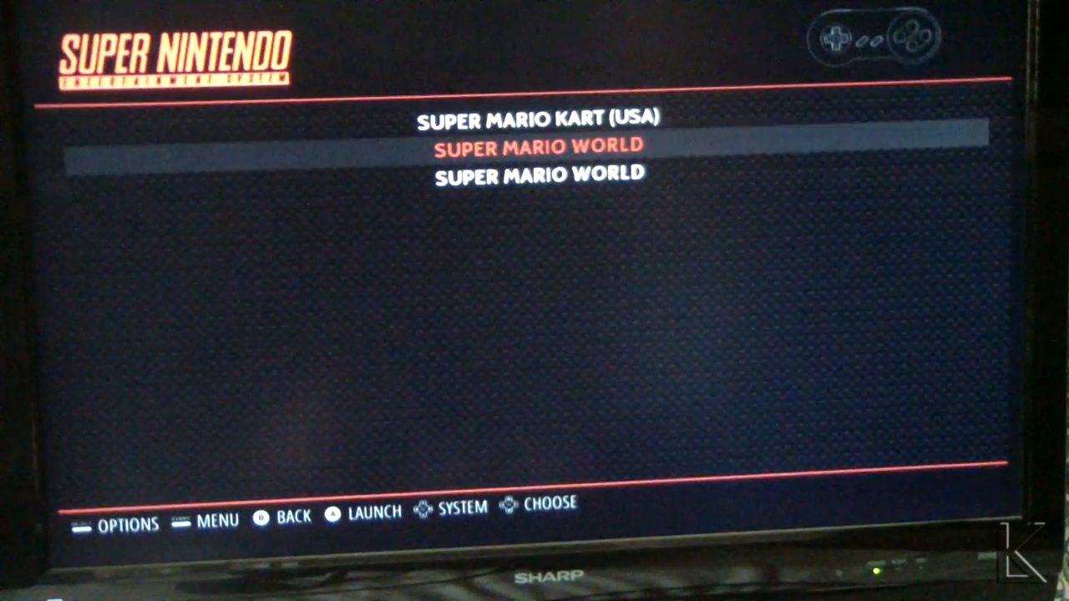
# Launch SUPER MARIO WORLD from the Super Nintendo list.
pyautogui.press('Up')
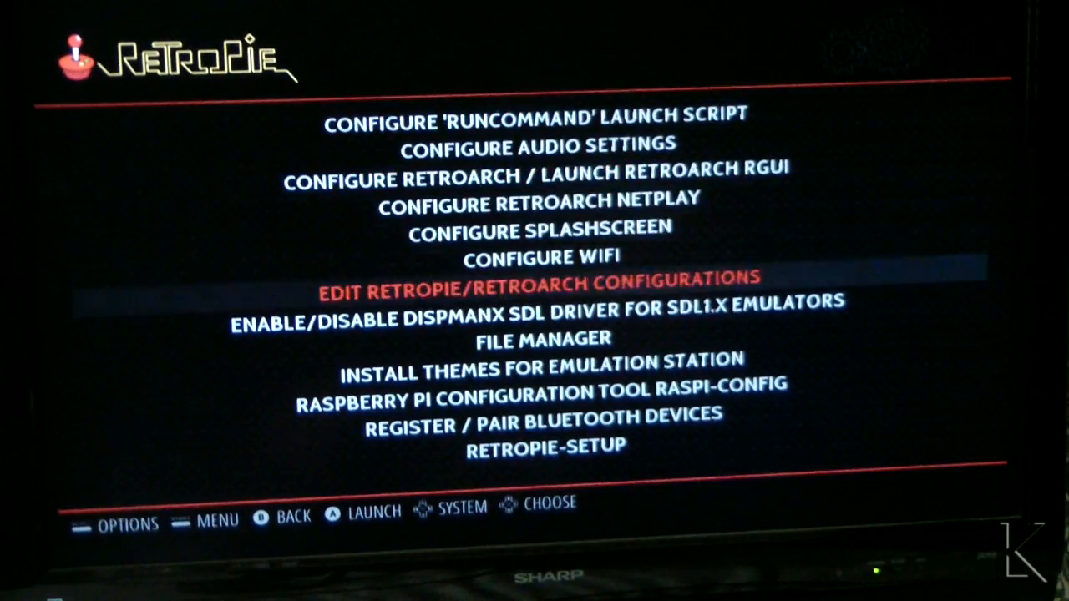
# Move the carousel to the RetroPie system to view its configuration menu.
pyautogui.press('Up')
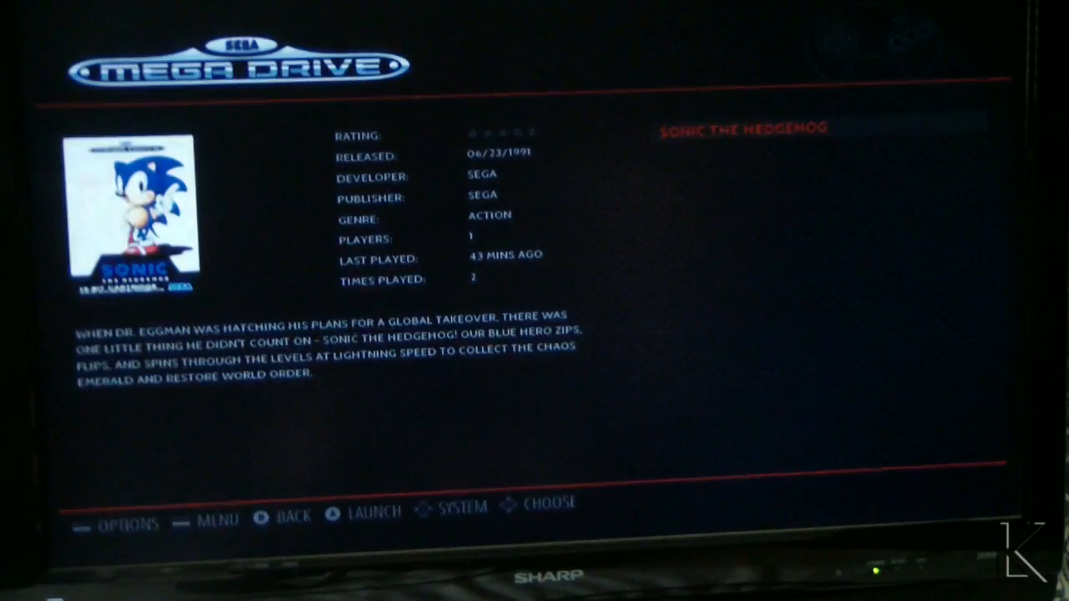
# Launch SONIC THE HEDGEHOG from the Mega Drive list.
pyautogui.click(368, 511)
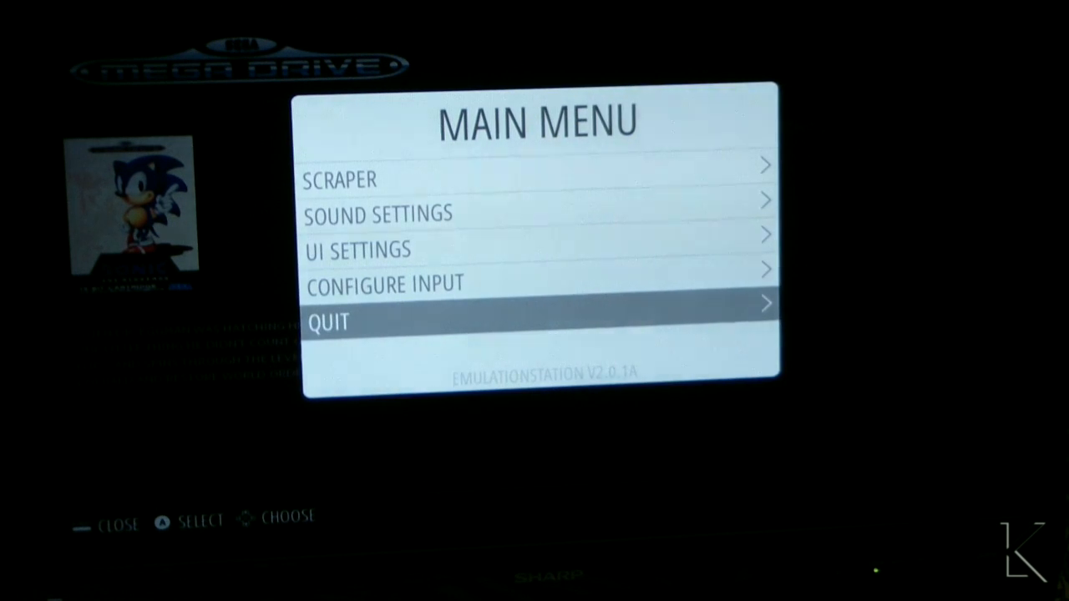
# Choose Quit then Shutdown System to reach the Really Shutdown? prompt.
pyautogui.click(327, 322)
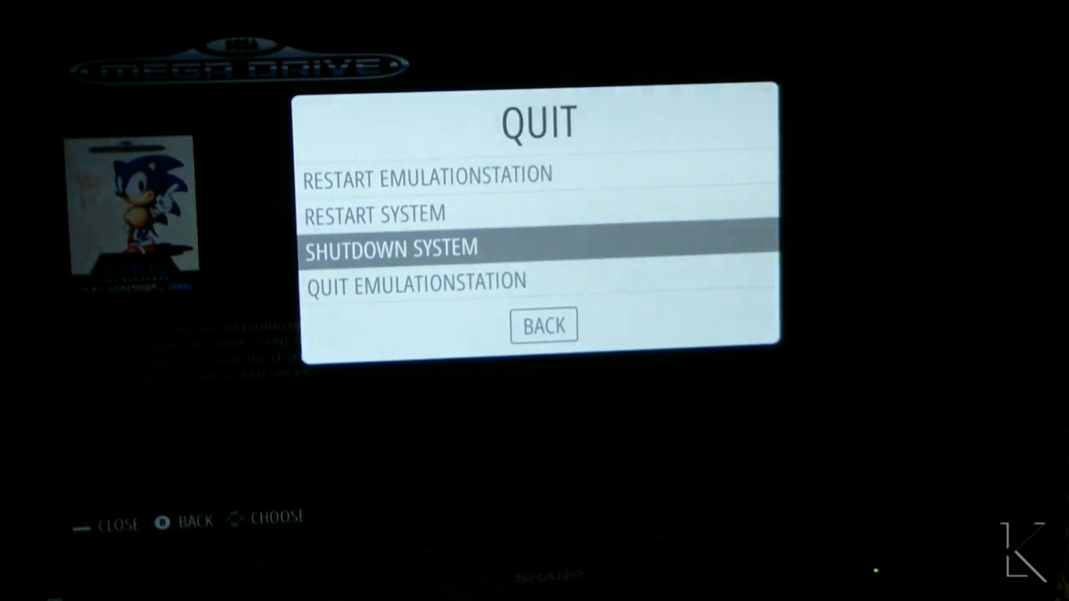
pyautogui.click(391, 248)
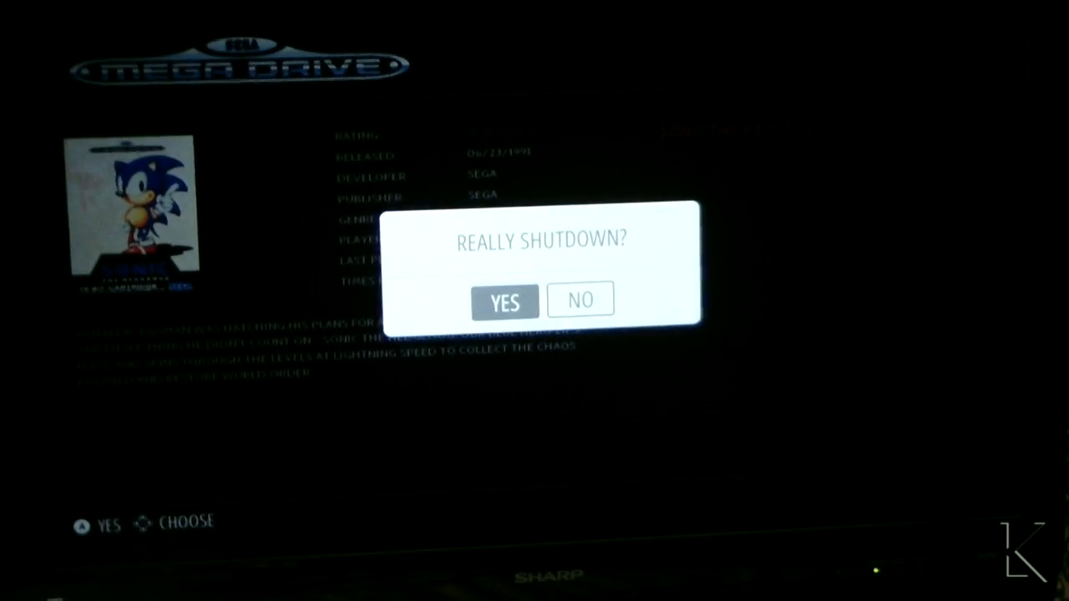